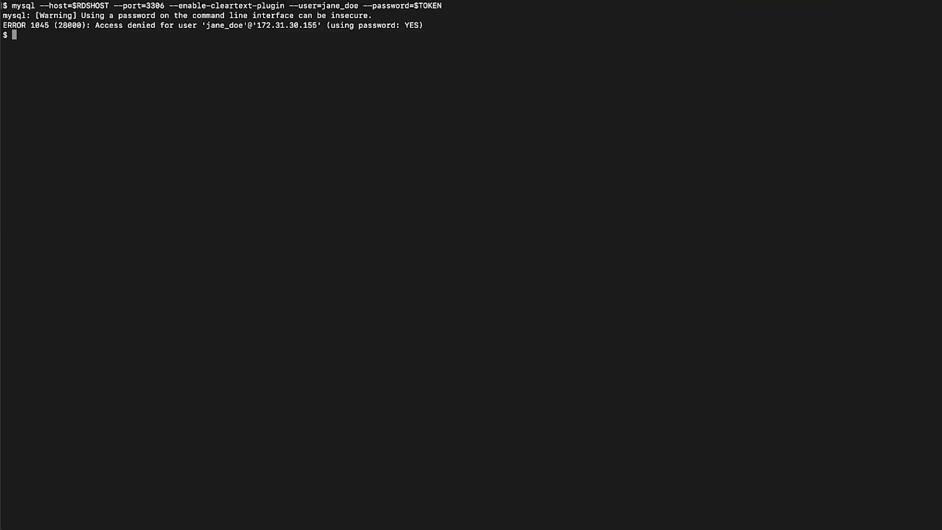
mouse_move(84, 243)
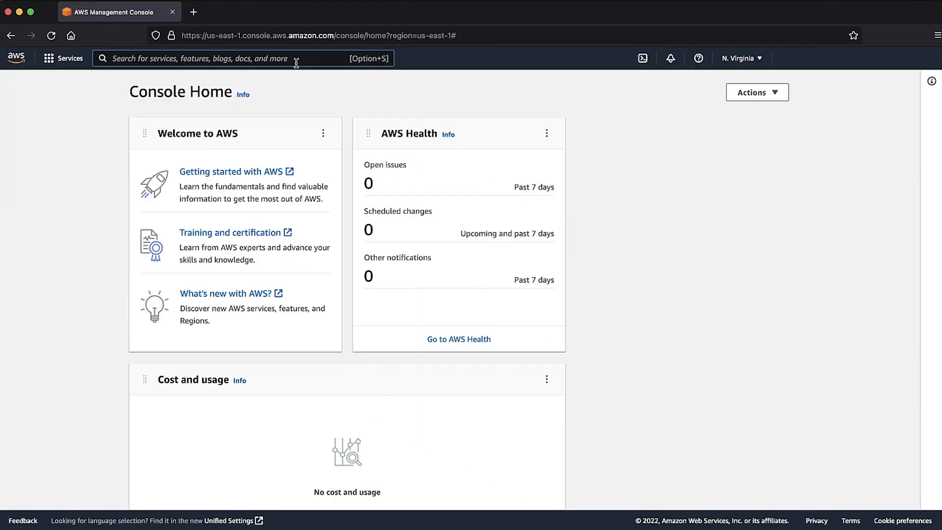
- View kyathi-iam-instance's Configuration in RDS, confirming IAM DB authentication is not enabled
type("RDS")
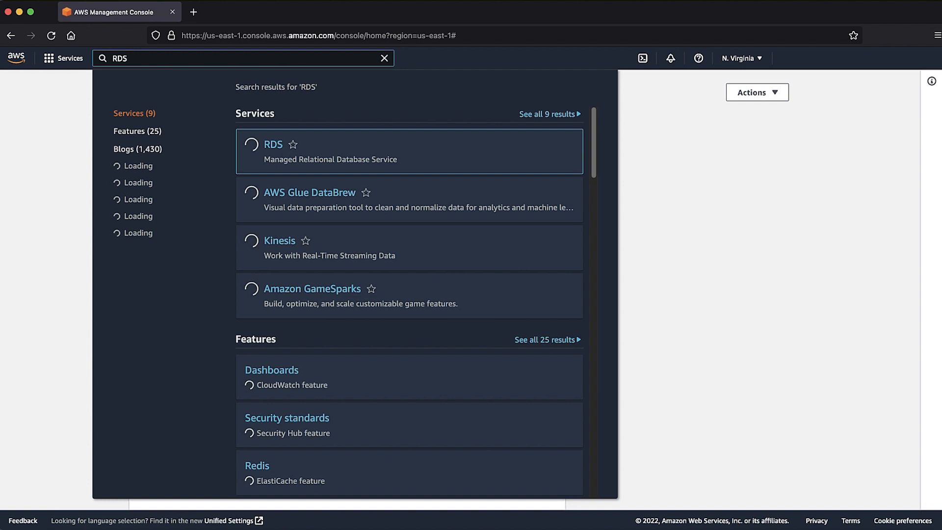
left_click(273, 144)
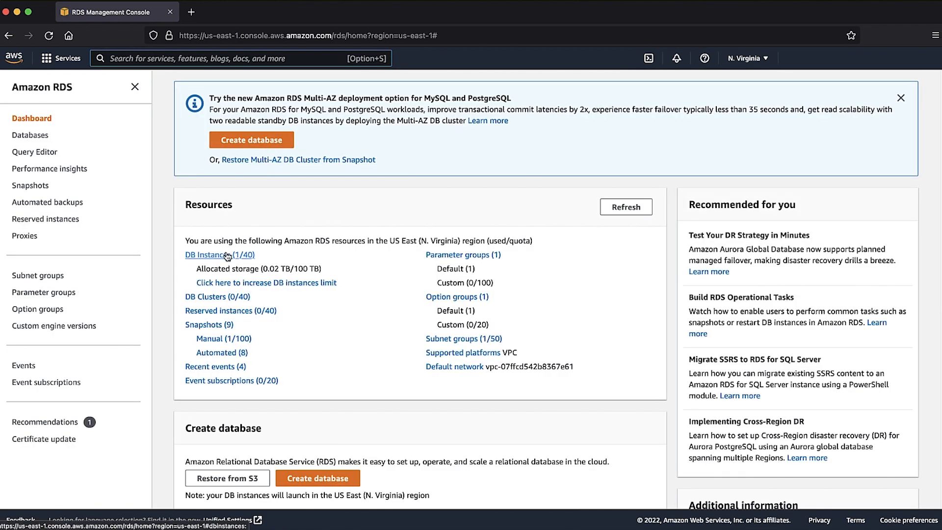
left_click(219, 255)
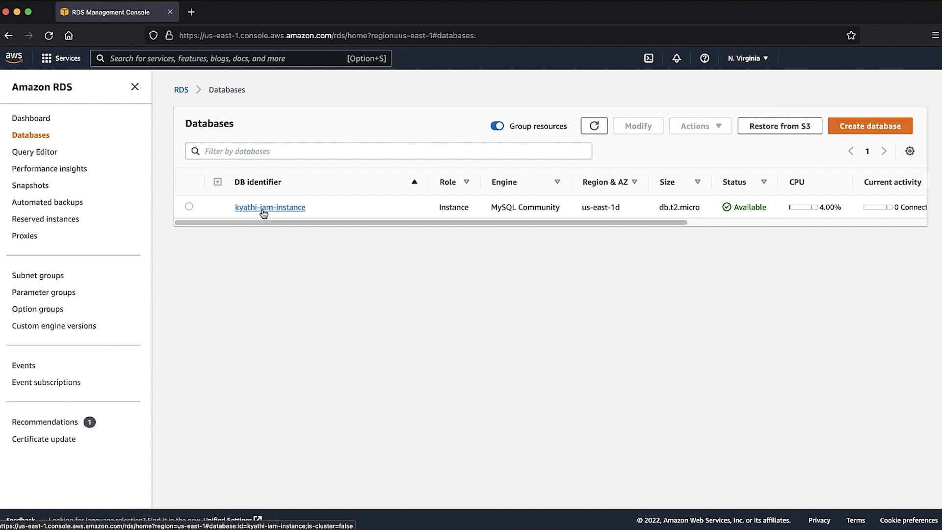
left_click(270, 207)
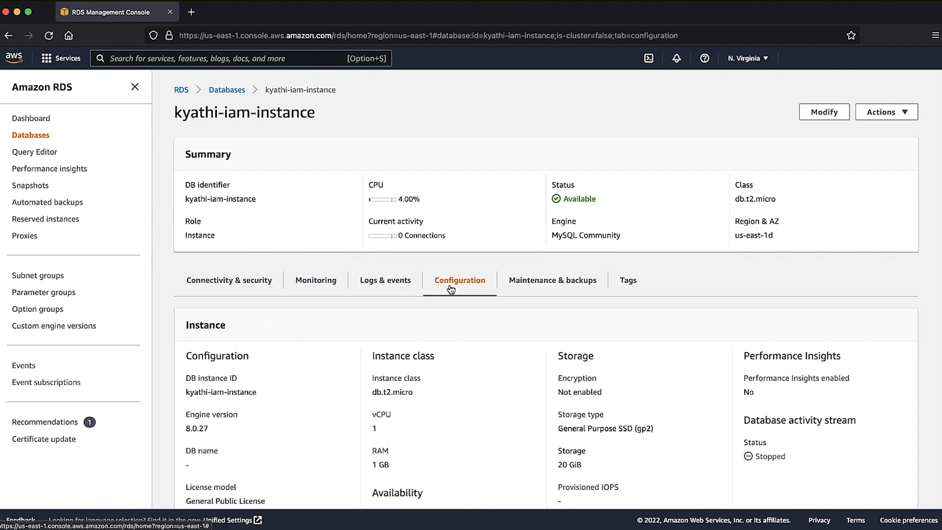
scroll("down", 3)
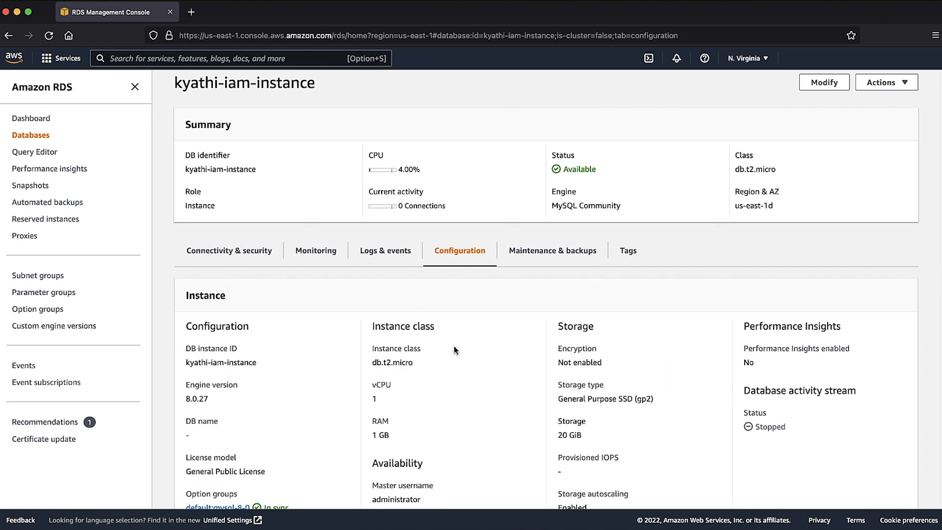
scroll("down", 3)
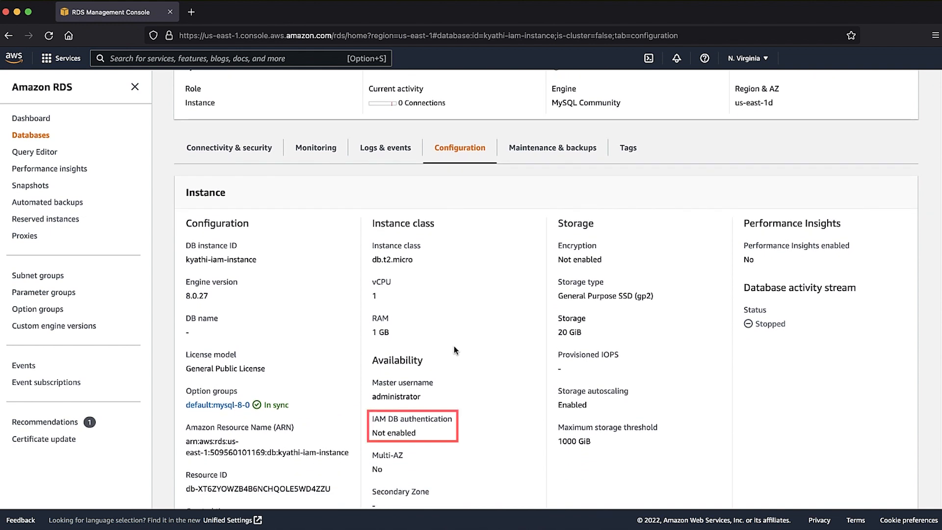
scroll("up", 3)
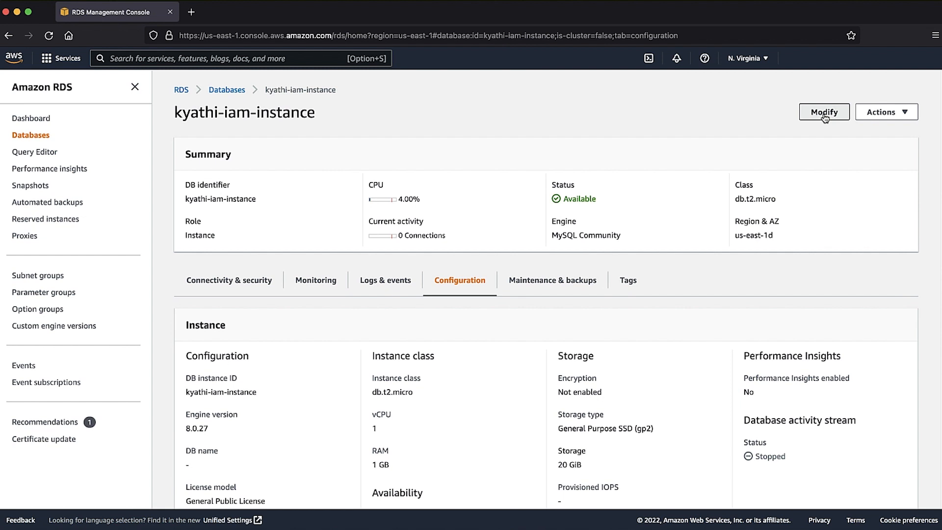
- Modify the instance to use Password and IAM database authentication and continue to the summary
left_click(825, 112)
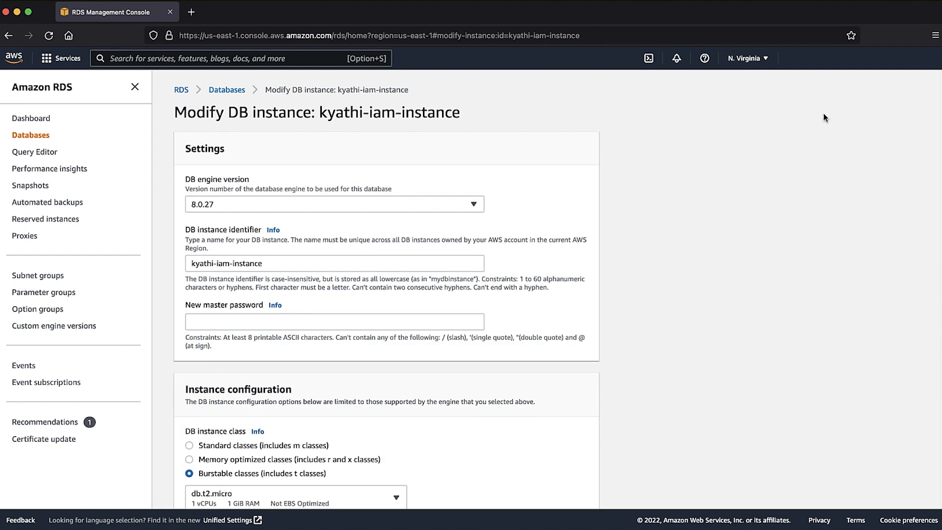
mouse_move(820, 122)
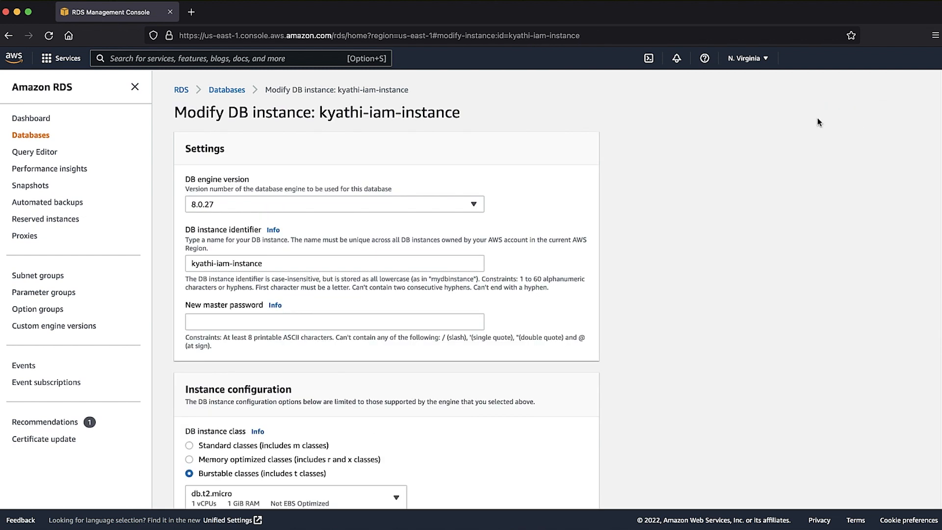
scroll("down", 3)
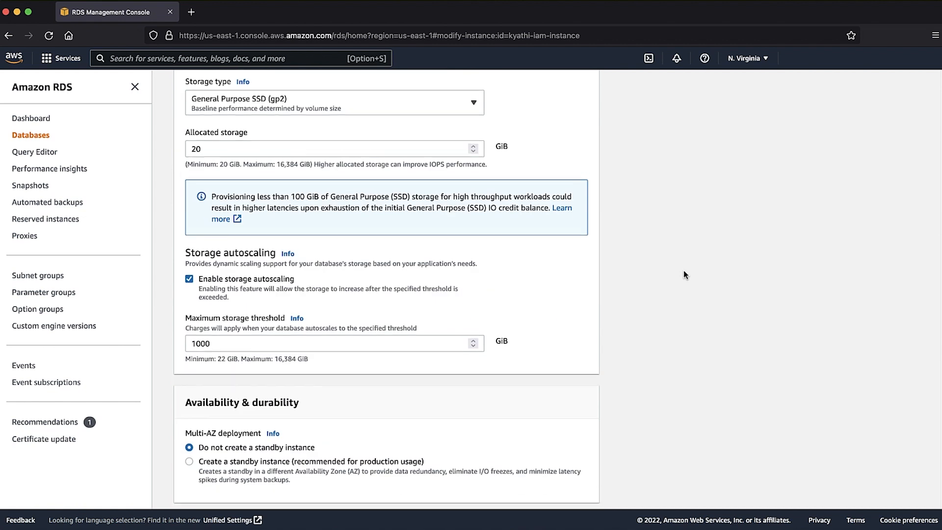
scroll("down", 3)
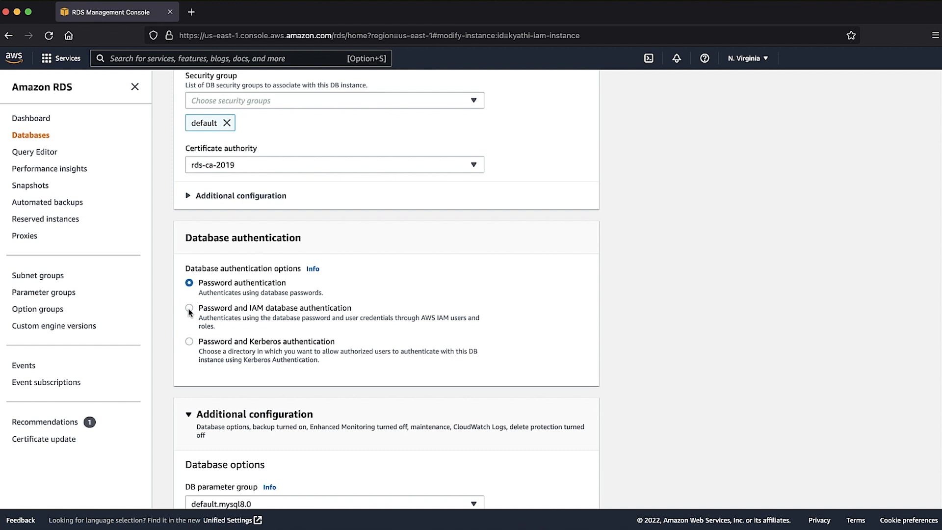
scroll("down", 3)
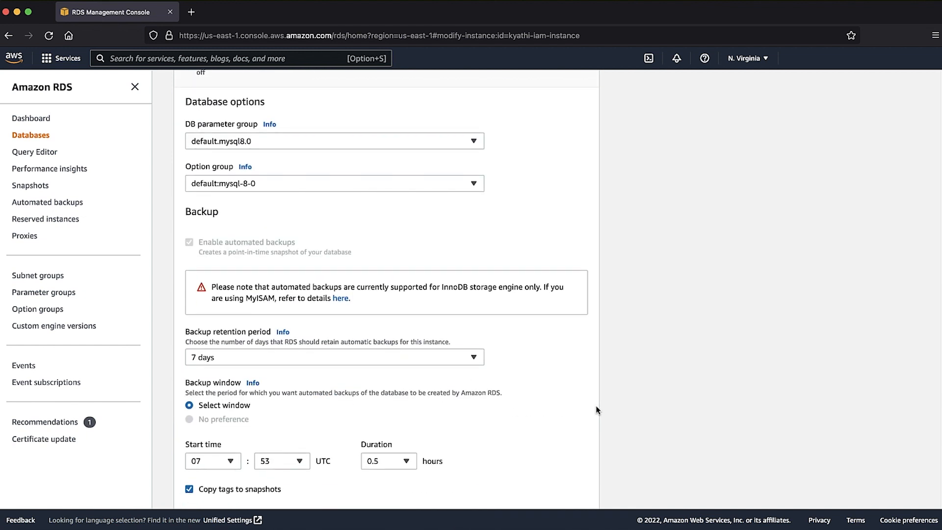
scroll("down", 3)
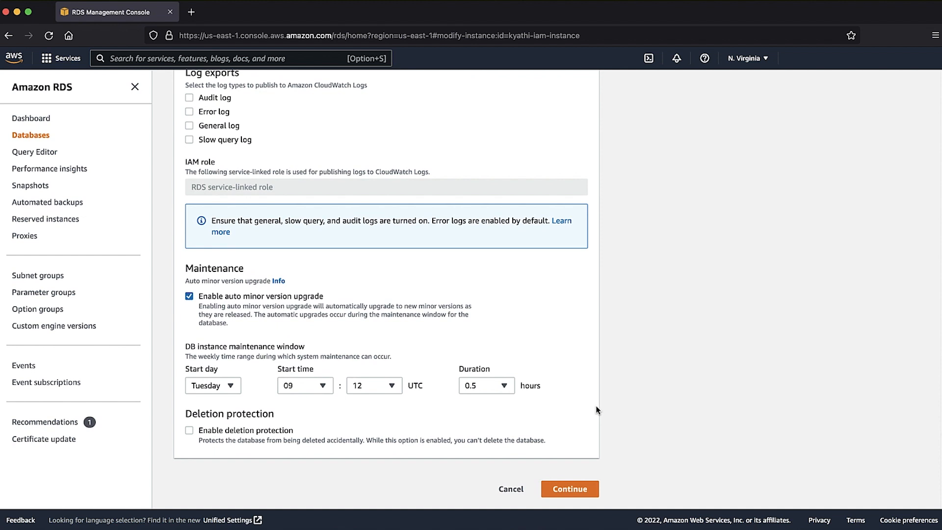
left_click(569, 489)
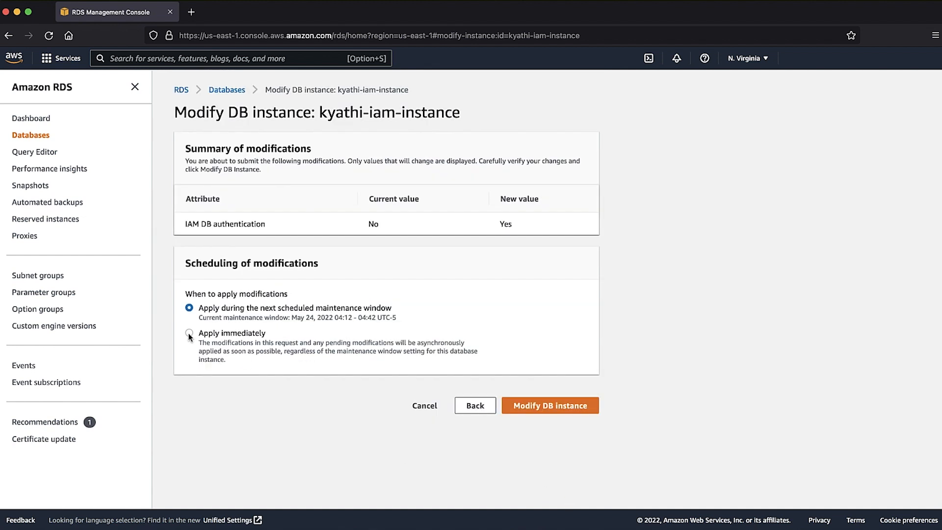
- Choose Apply immediately and submit the DB instance modification
left_click(188, 332)
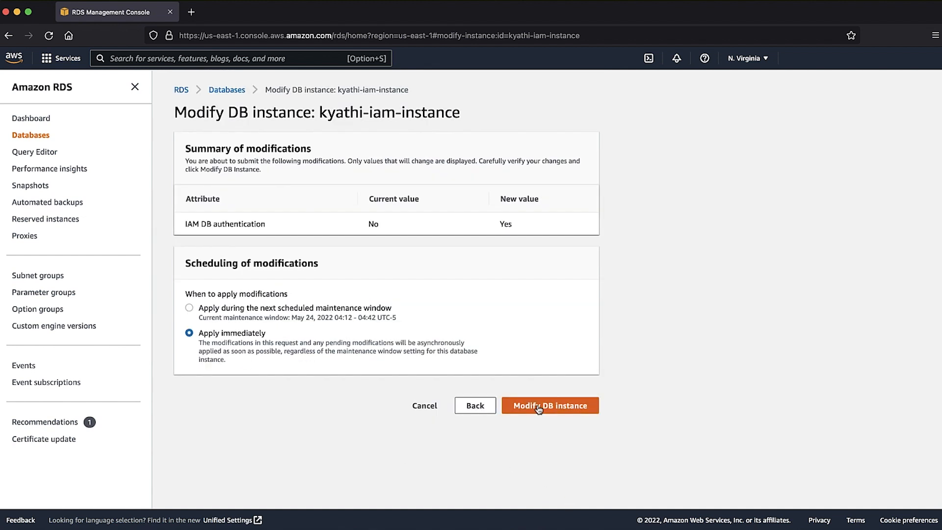
left_click(549, 406)
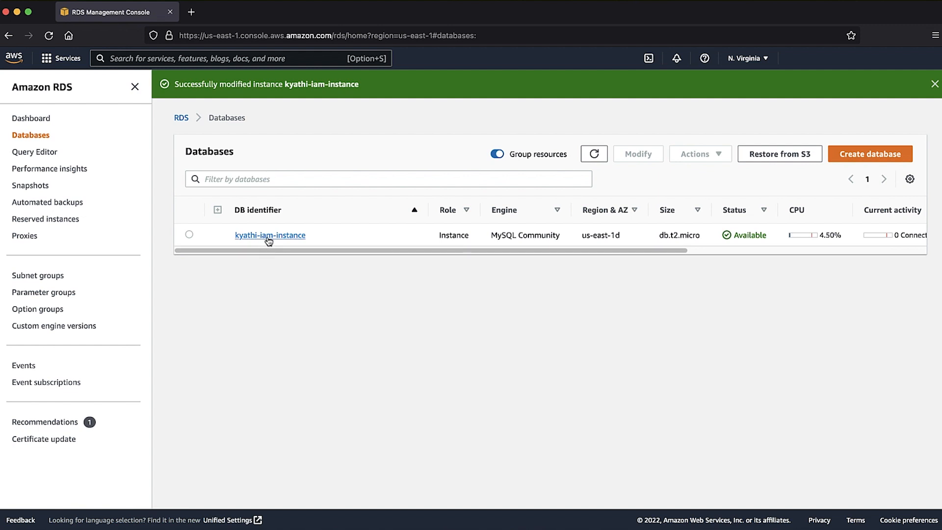
- Reopen kyathi-iam-instance from the Databases list and show its Configuration details
left_click(270, 235)
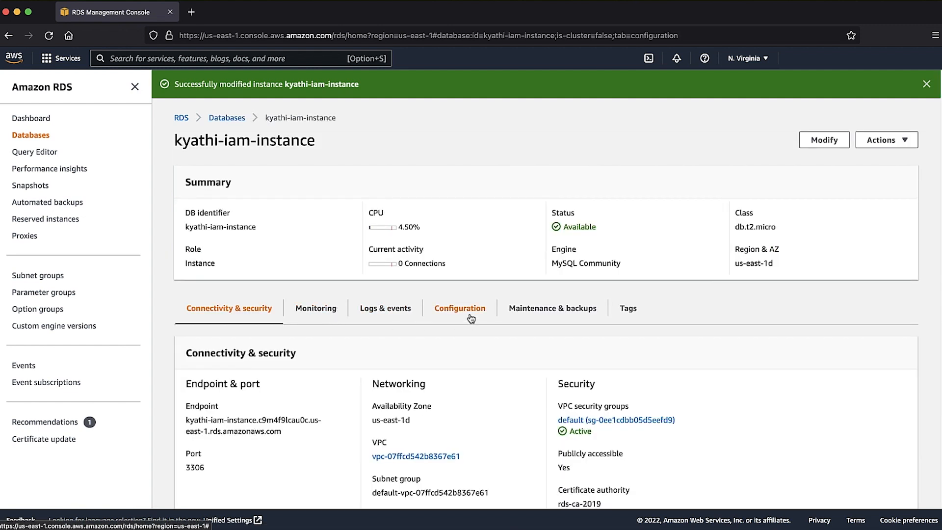
left_click(460, 308)
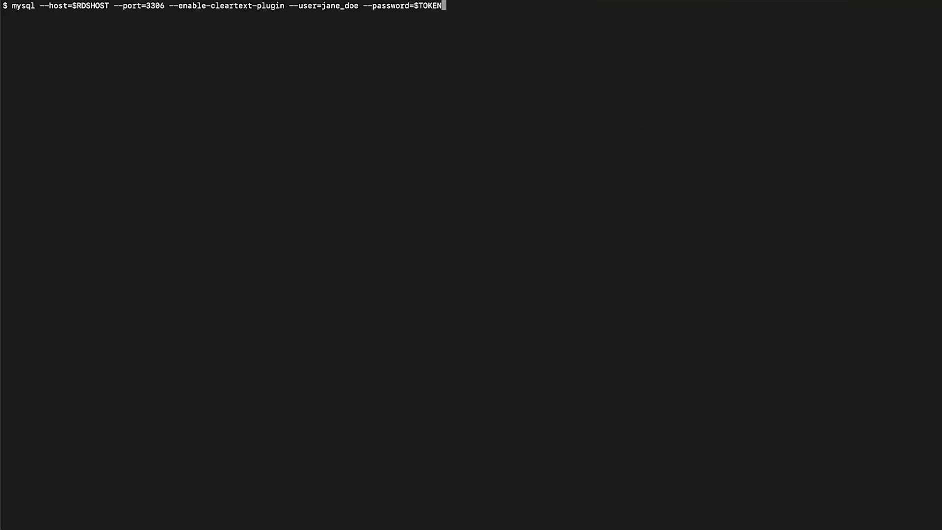
- Rerun the mysql login command using --password=$TOKEN
key("Enter")
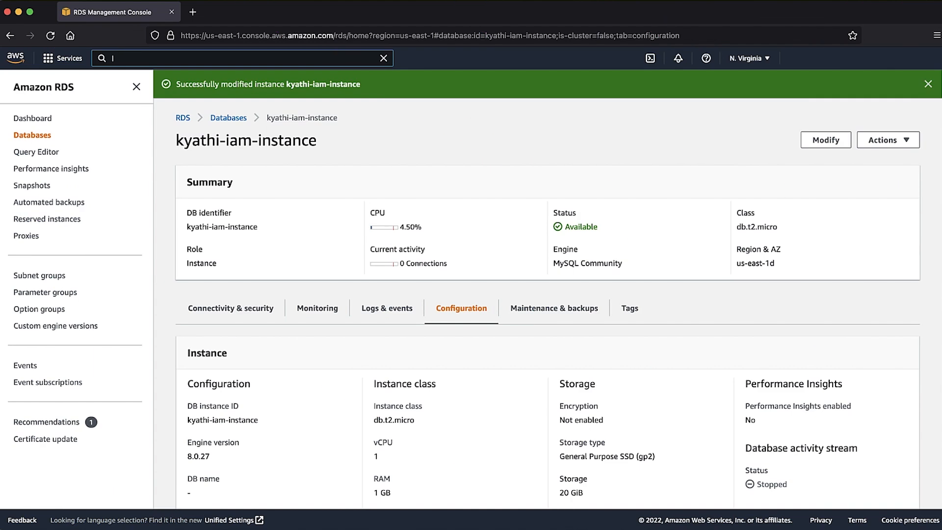
- In IAM Roles, find the rds role and view its attached RDS permissions policy
type("IAM")
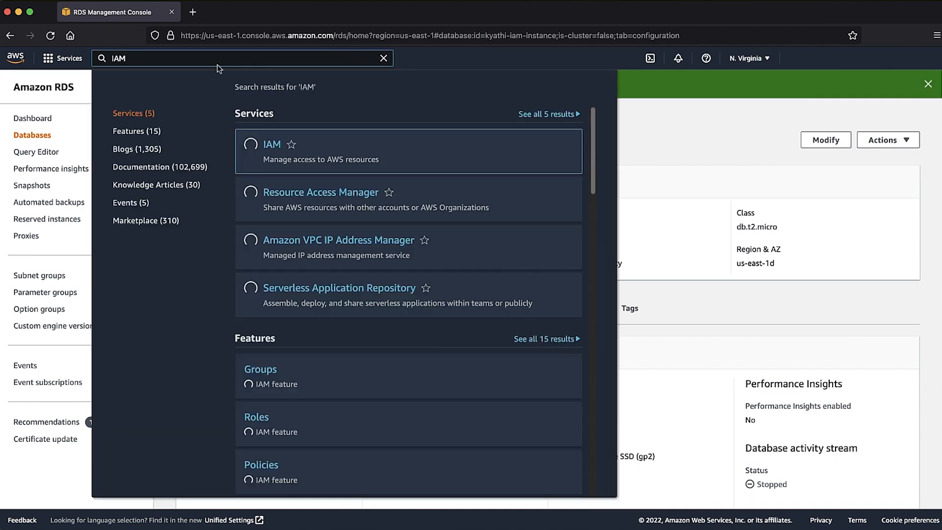
left_click(271, 144)
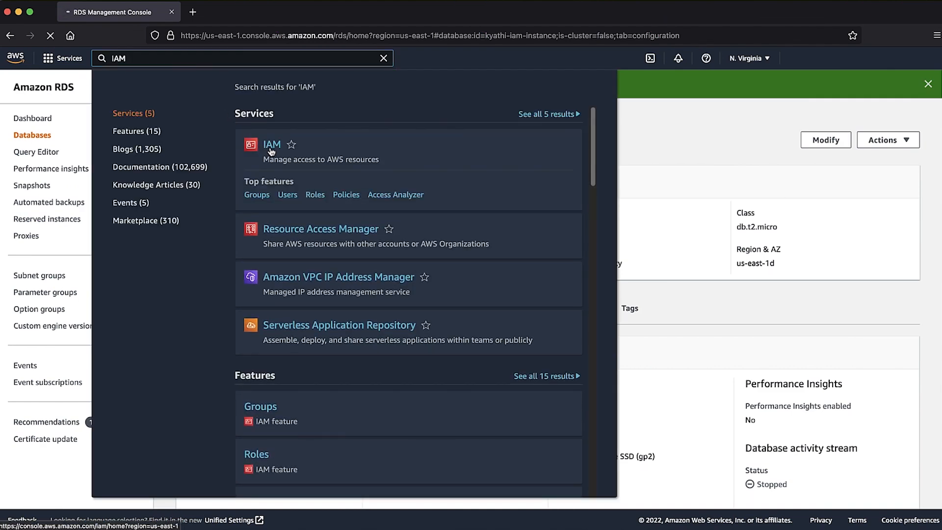
left_click(271, 144)
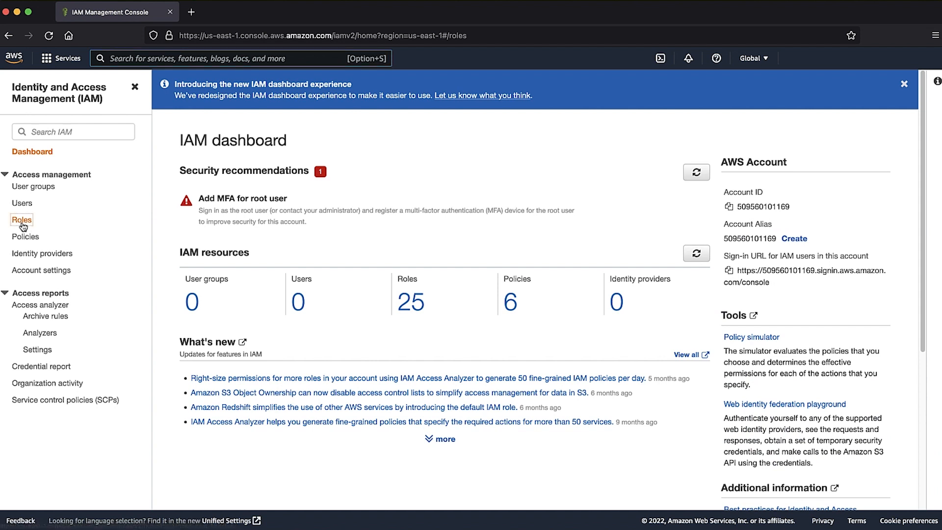
left_click(21, 220)
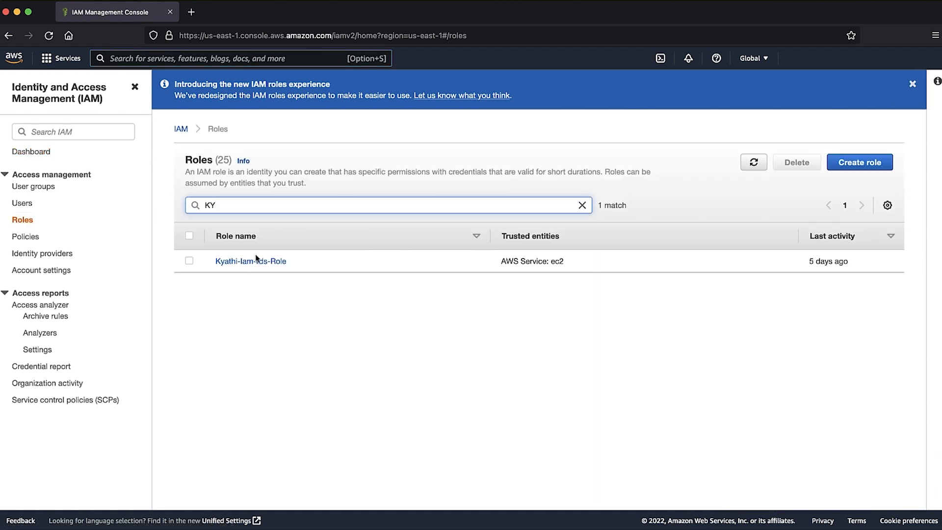
left_click(250, 261)
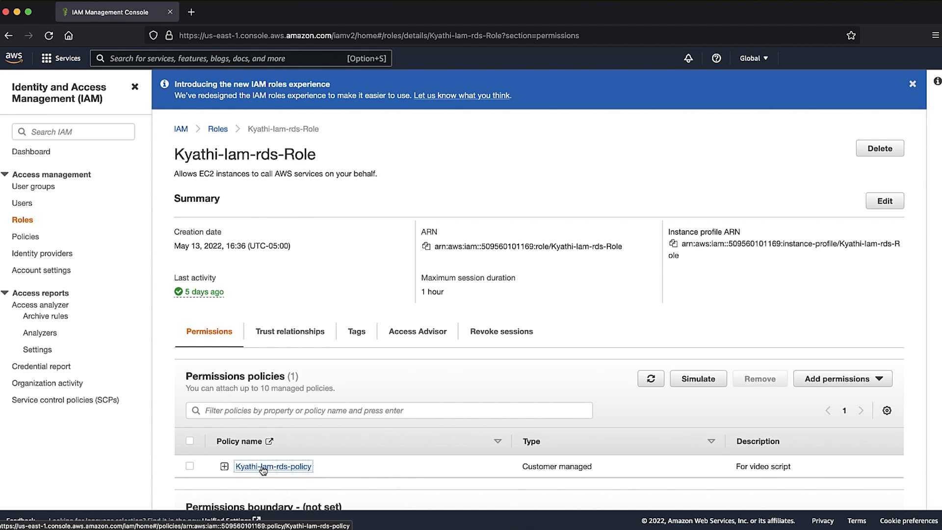
left_click(273, 466)
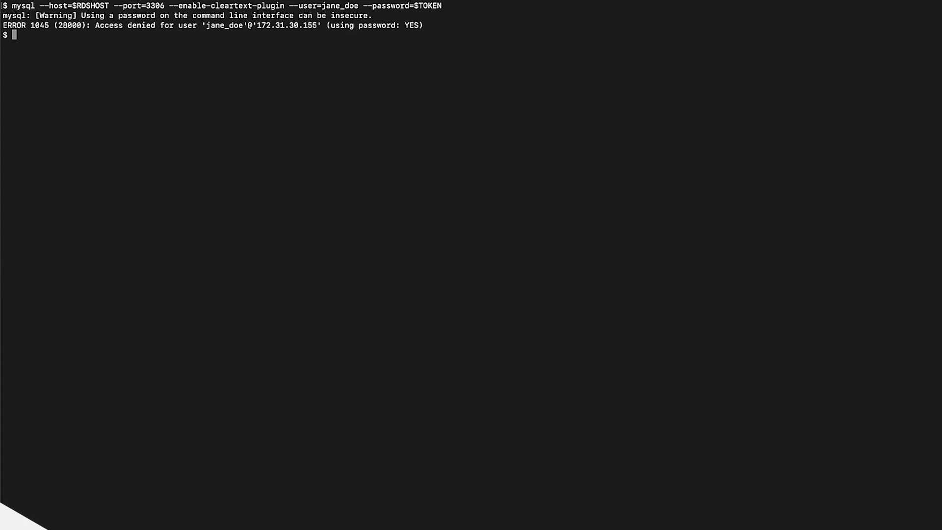
- Enter the mysql login command to kyathi-iam-instance on port 3306 as the admin user
type("mysql -h kyathi-iam-instance.c9m4f9lcau0c.us-east-1.rds.amazonaws.com -P 3306 -u administrator -padministrator")
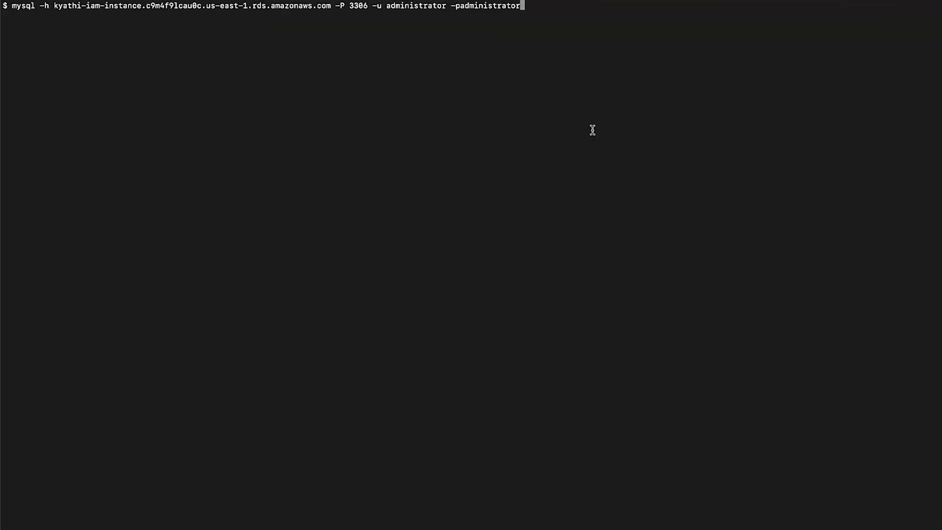
- Query mysql.user for jane_doe and create her as an AWSAuthenticationPlugin user
type("select user,plugin,host from mysql.user where user like '%jane_doe%';")
type("CREATE USER jane_doe IDENTIFIED WITH AWSAuthenticationPlugin as 'RDS';")
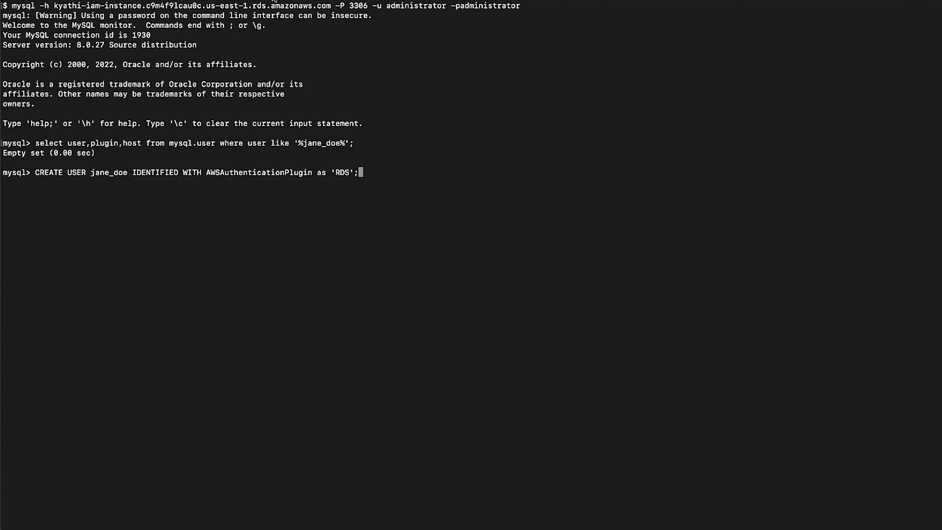
key("Enter")
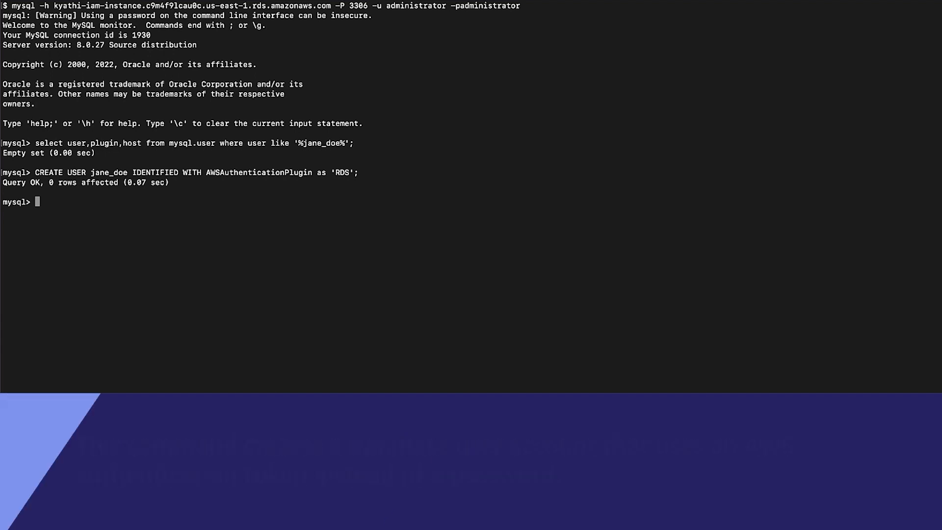
- Grant USAGE to 'jane_doe'@'%' requiring SSL and retry the token login, still denied
type("GRANT USAGE ON *.* TO 'jane_doe'@'%' REQUIRE SSL")
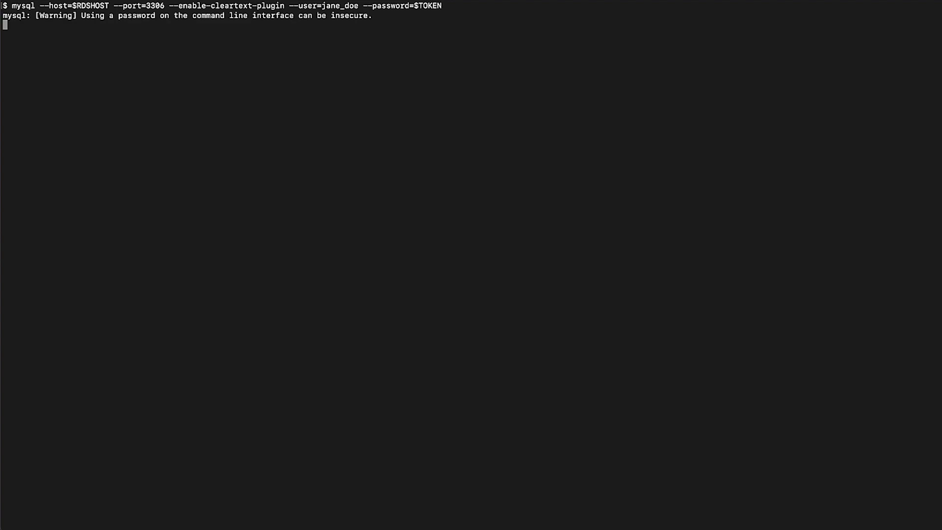
key("Enter")
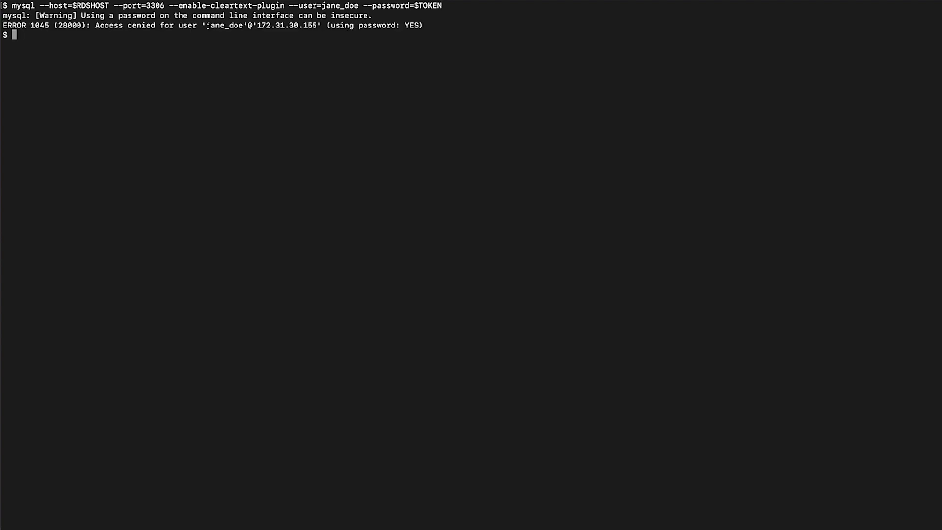